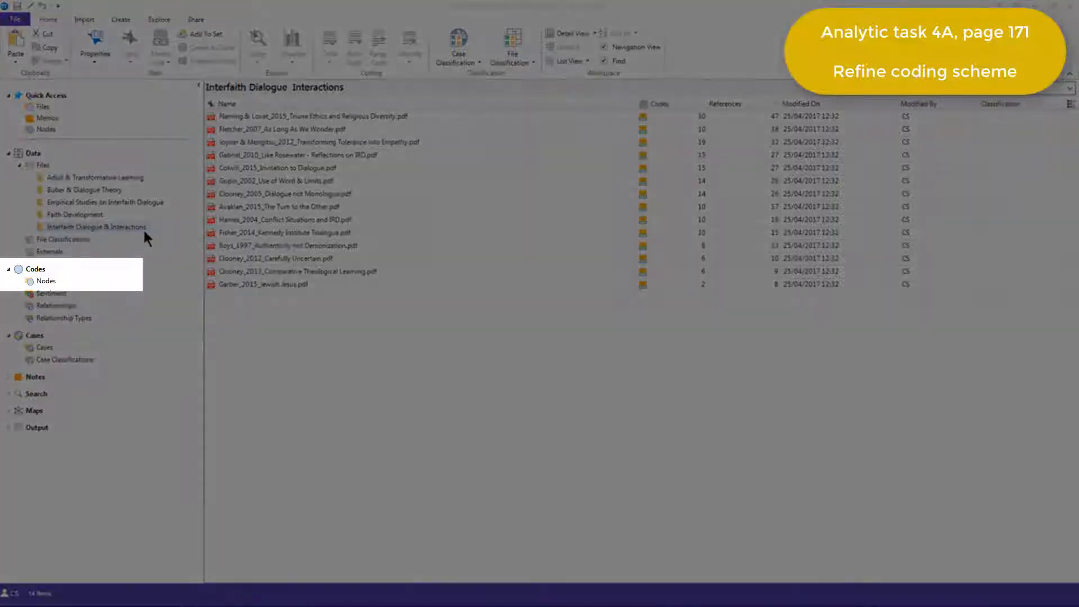
Step: Open the ALT~ Dynamics of Learning node from the Nodes list to view its coded references
left_click(45, 281)
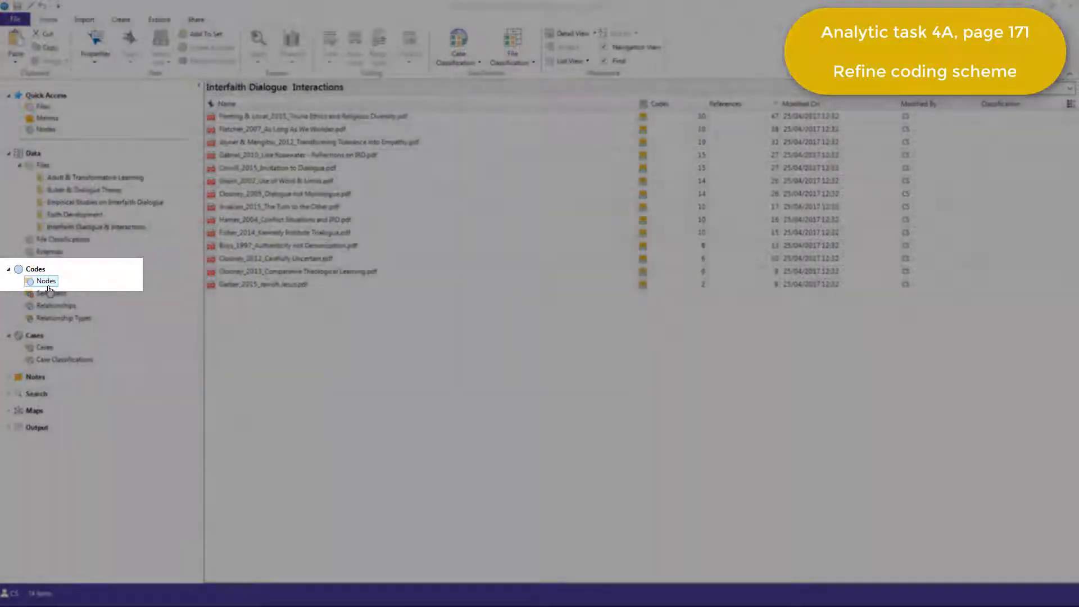
left_click(45, 281)
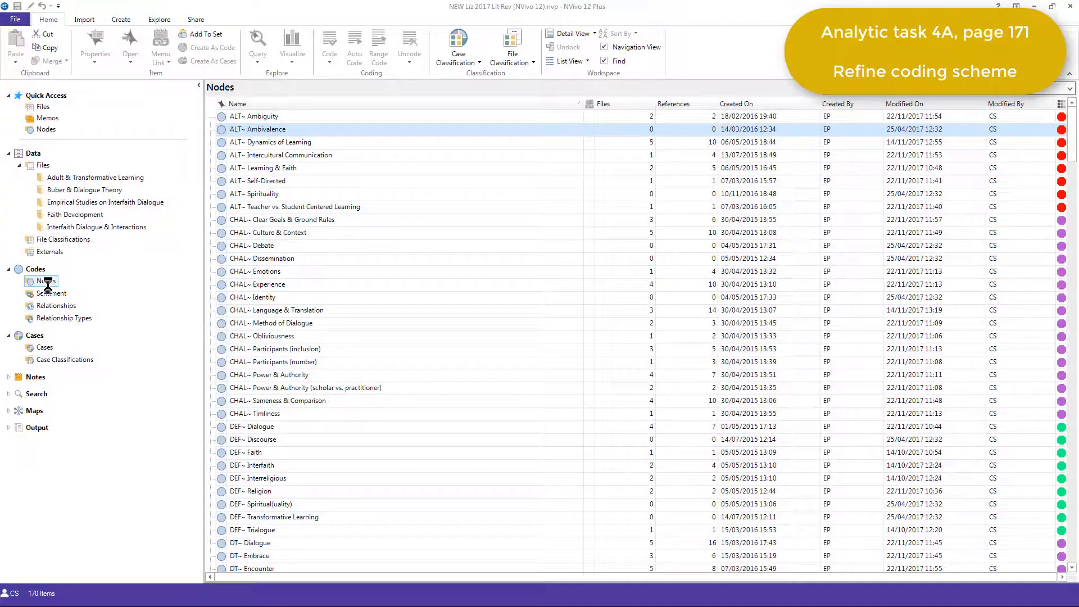
left_click(45, 281)
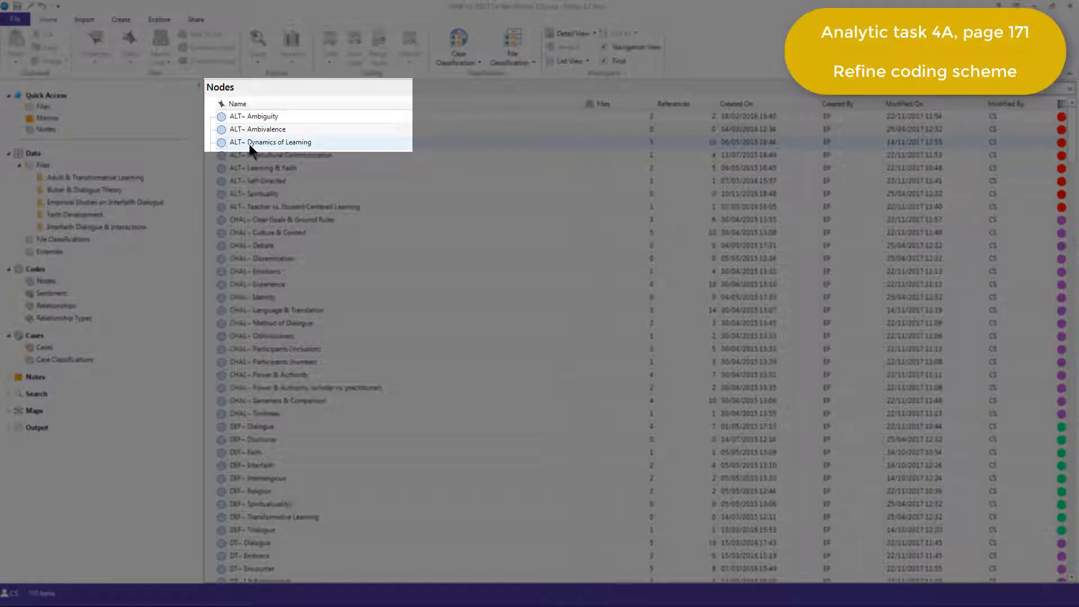
double_click(271, 141)
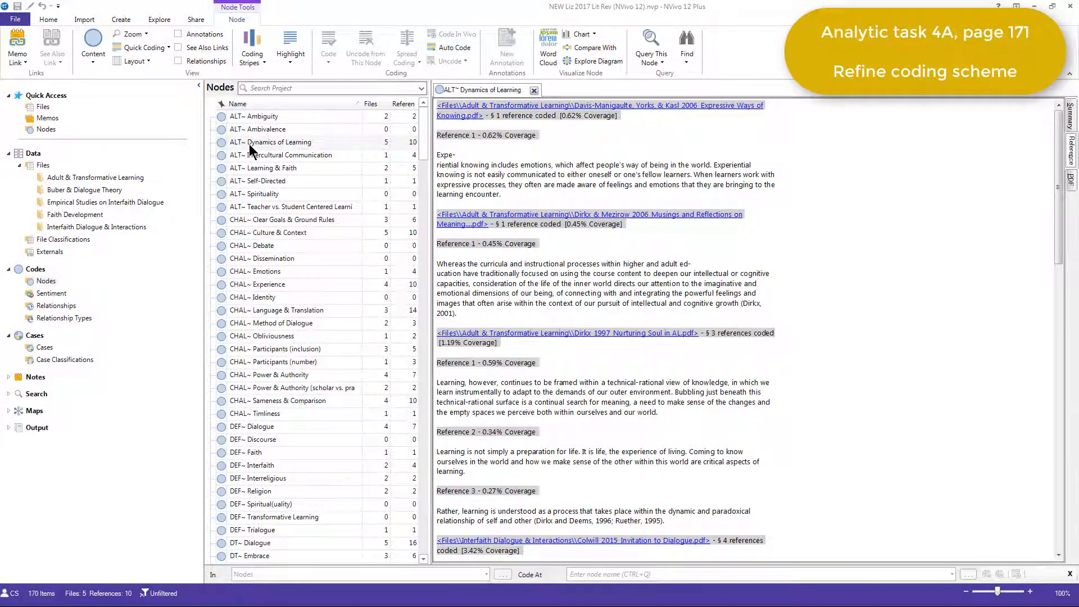
right_click(271, 143)
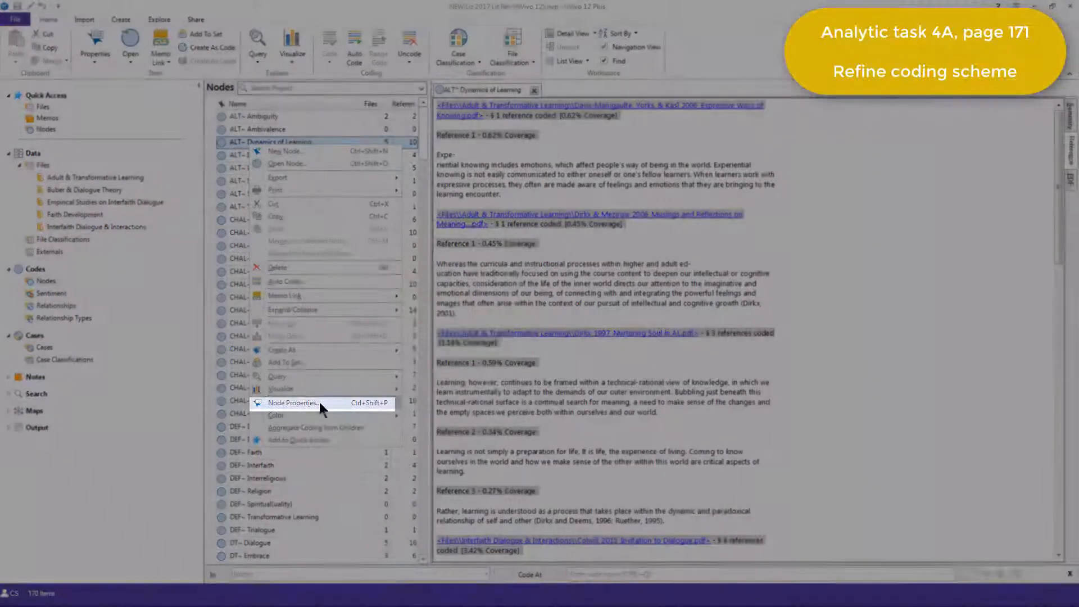
left_click(293, 403)
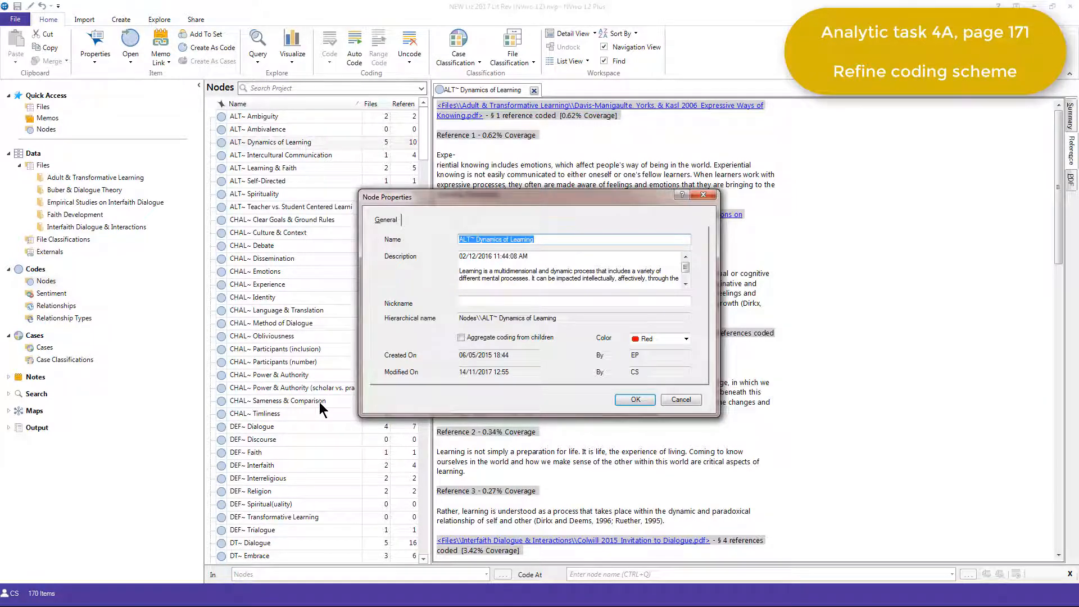
left_click(633, 399)
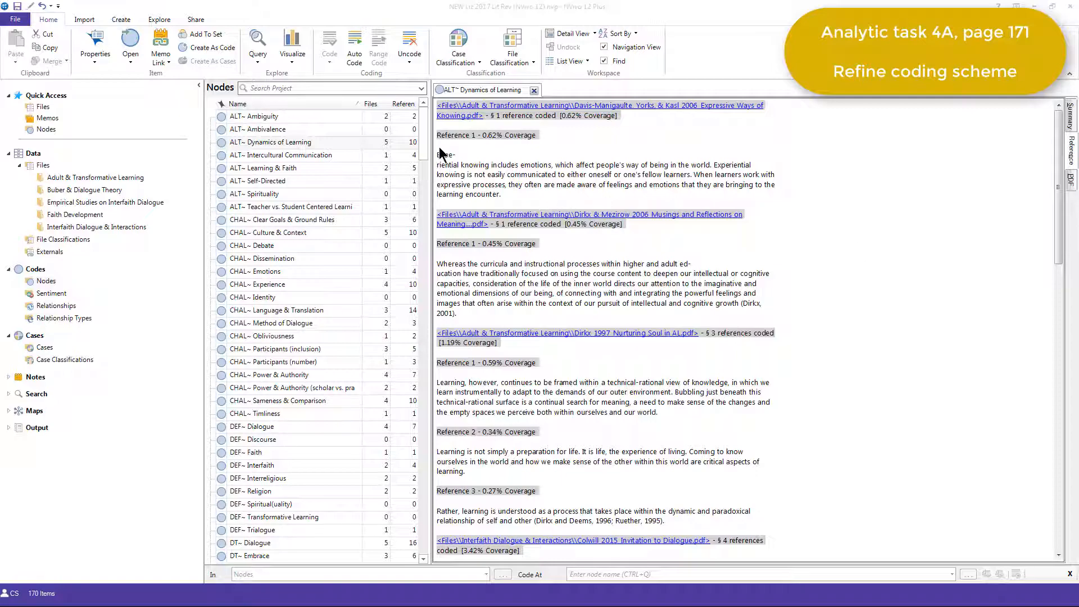
scroll("down", 3)
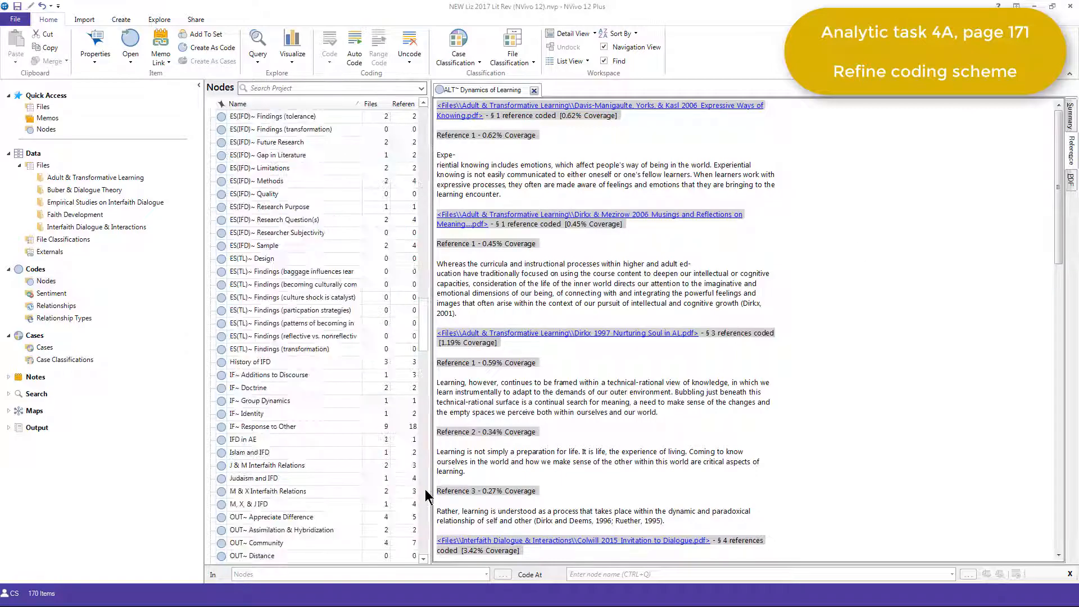
scroll("down", 3)
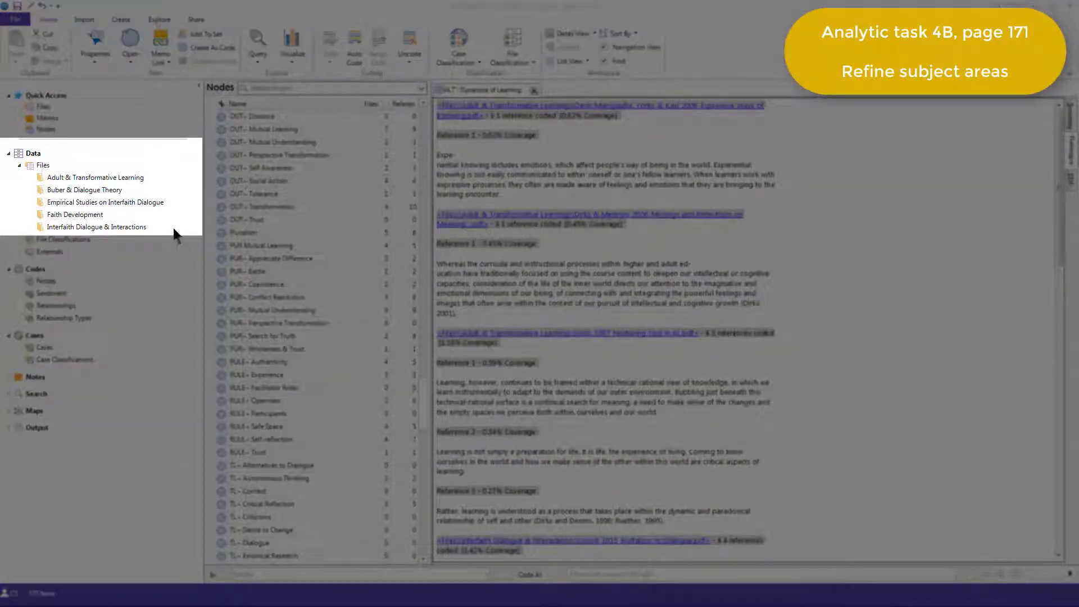
Step: List the Adult & Transformative Learning files and view that folder's properties
left_click(95, 177)
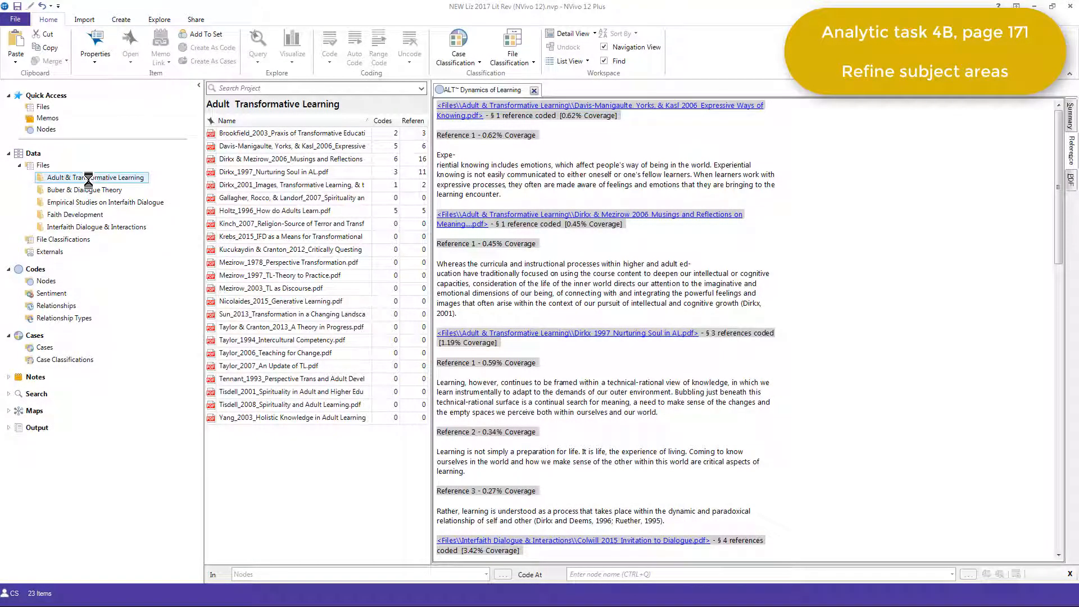
right_click(94, 177)
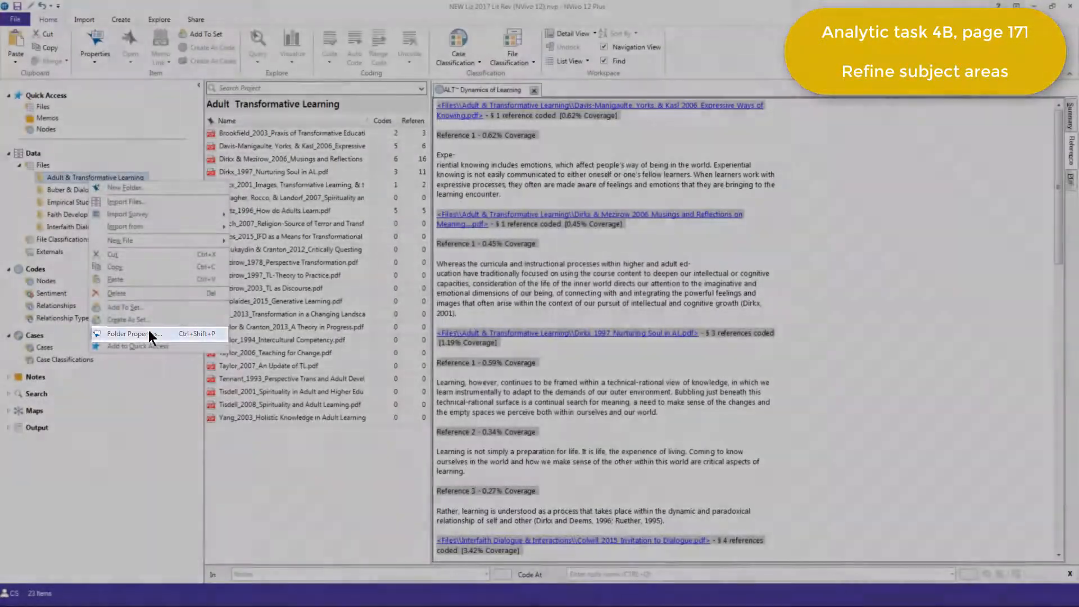
left_click(130, 334)
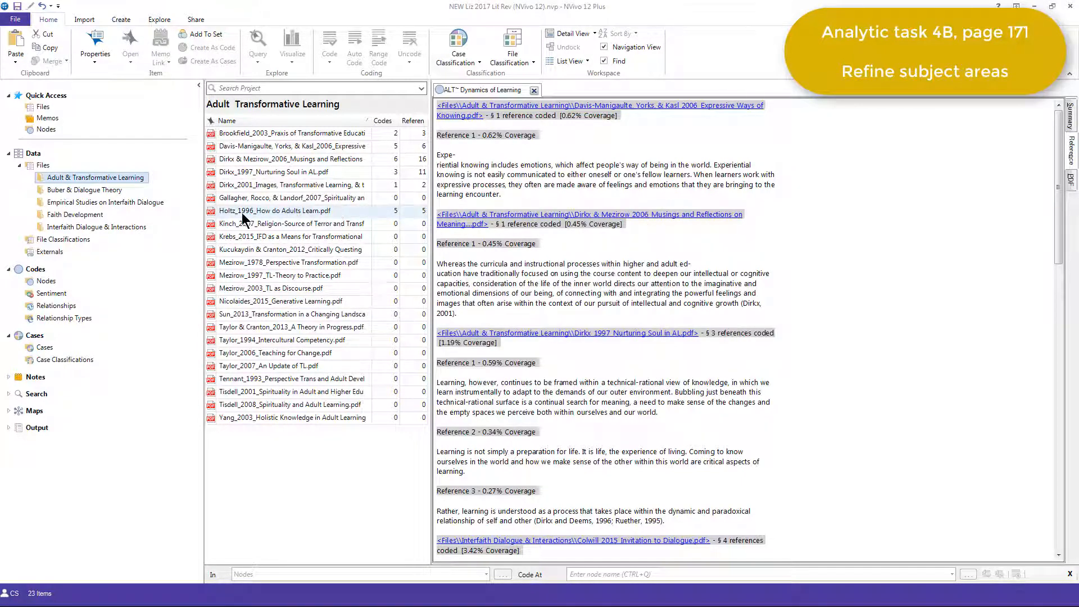
Step: Move Holtz_1996_How do Adults Learn.pdf into Empirical Studies on Interfaith Dialogue and check the folder
left_click(276, 210)
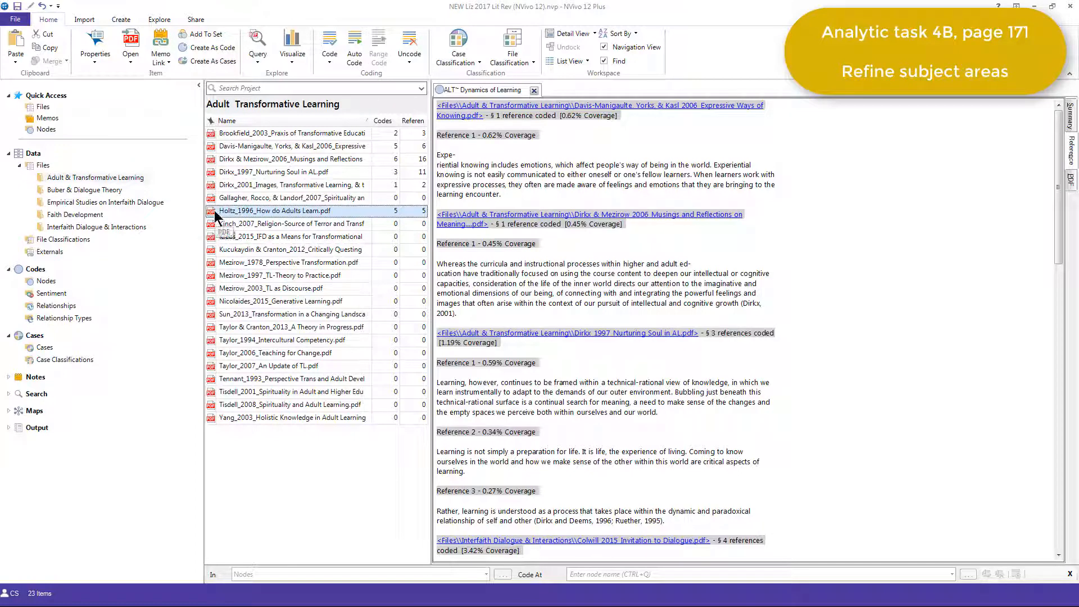
left_click(104, 201)
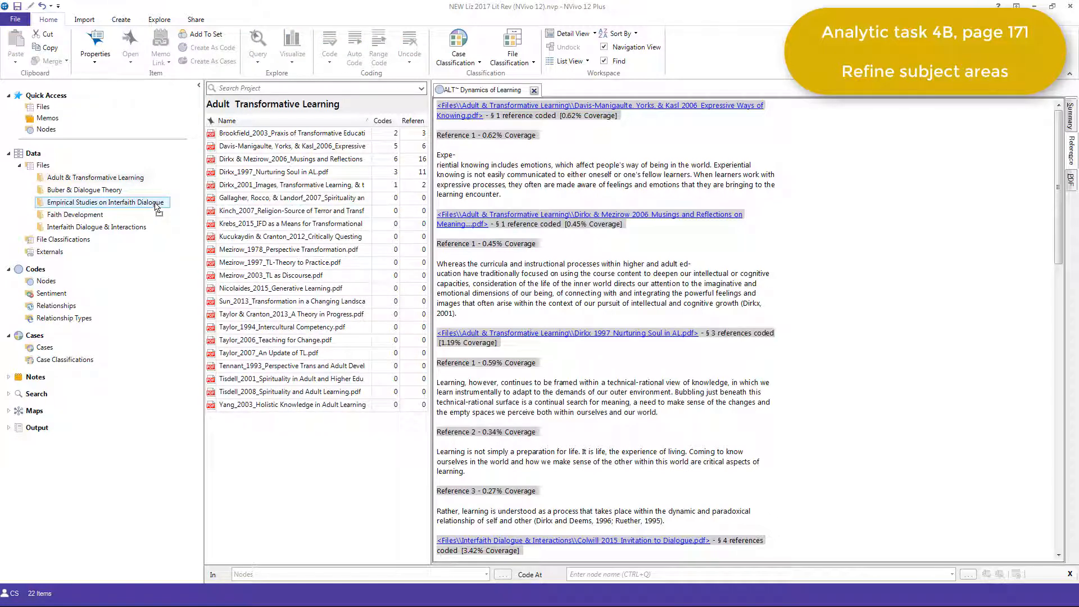
left_click(105, 201)
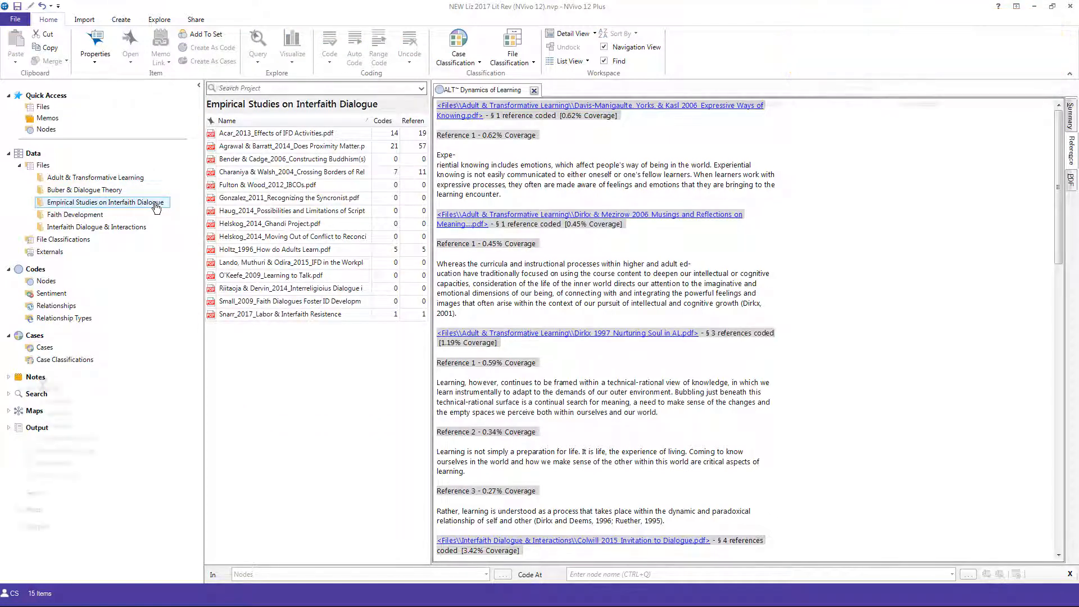
left_click(49, 389)
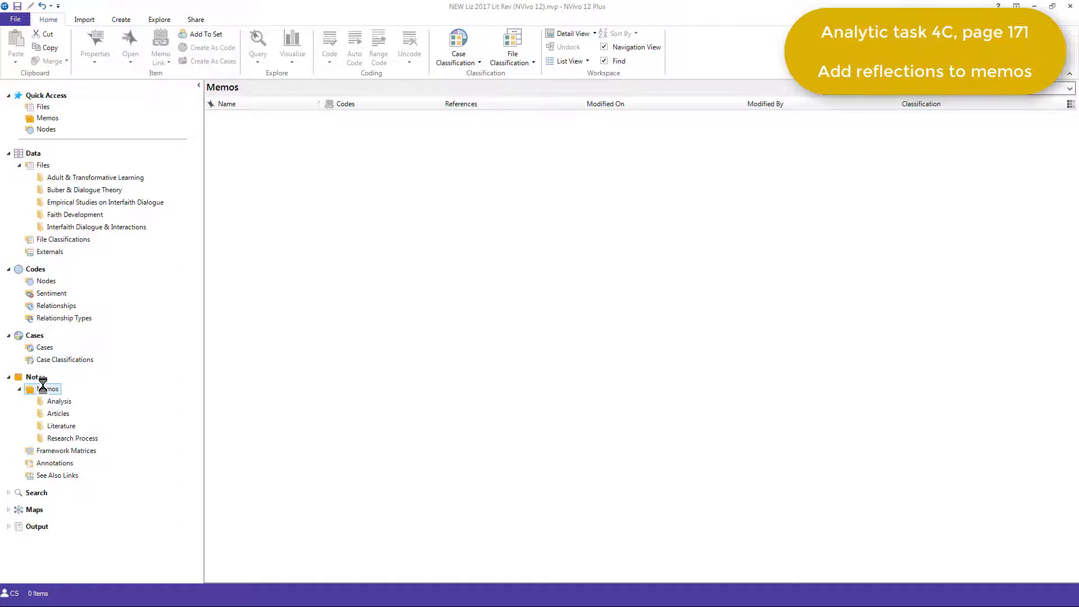
Step: Open the Tolerance memo from the Literature memos folder, then select TL and Communicative Learning
left_click(58, 413)
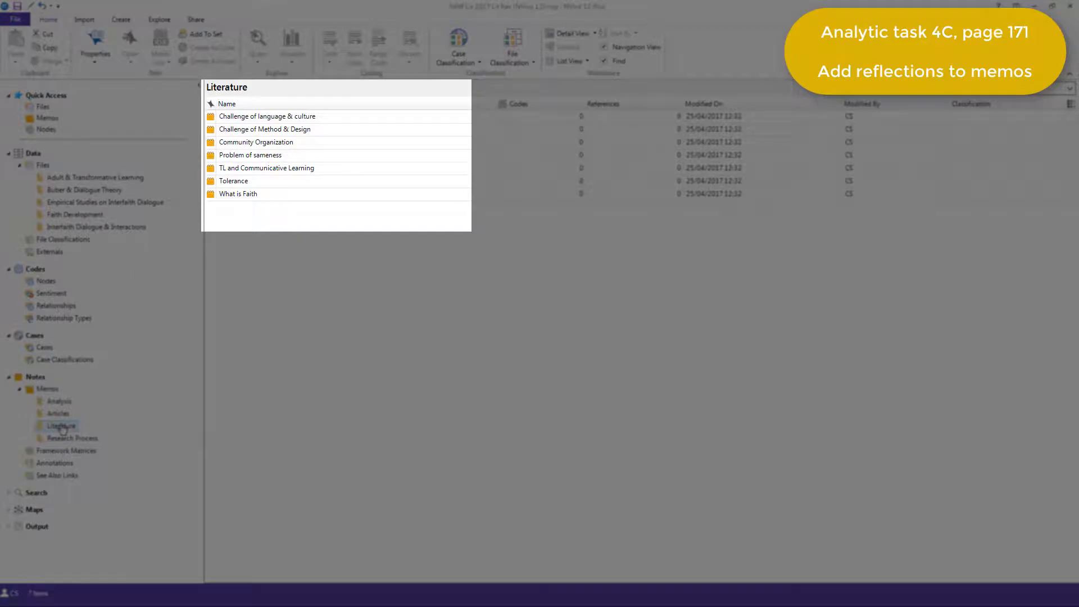
left_click(234, 180)
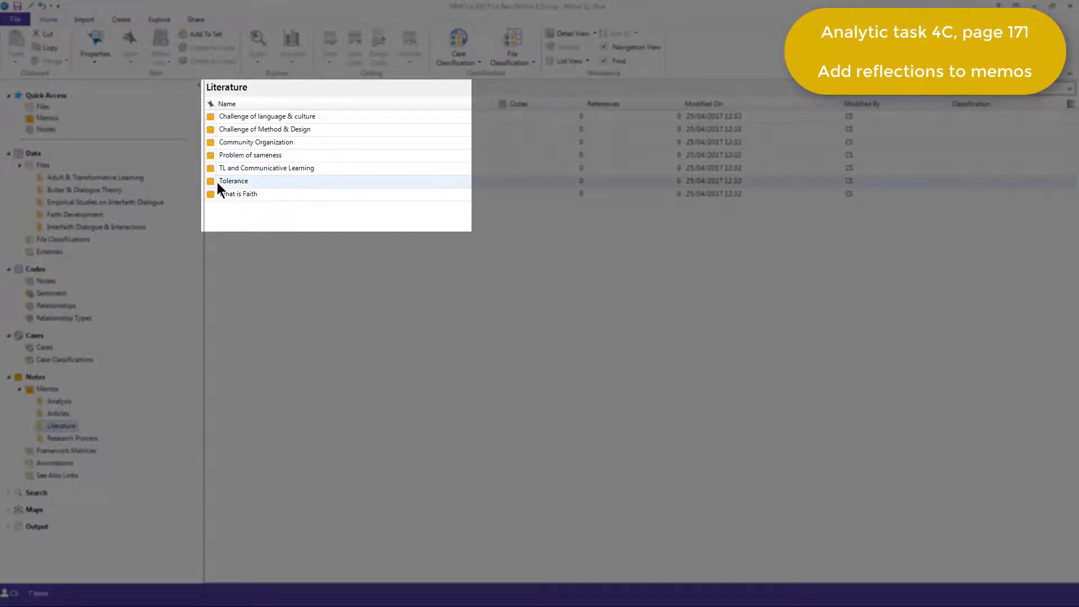
double_click(233, 180)
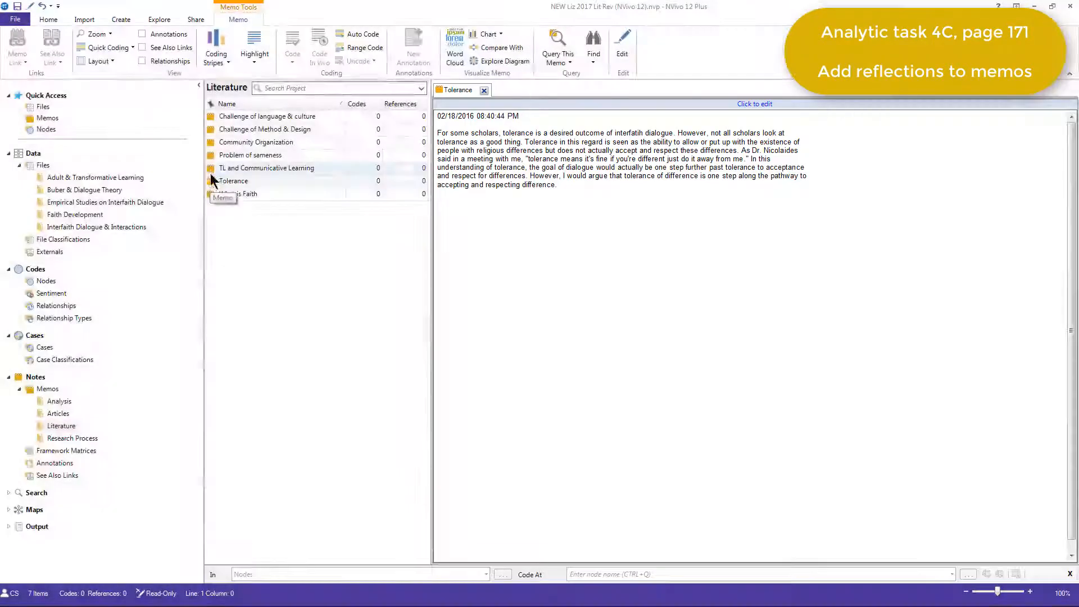
left_click(265, 167)
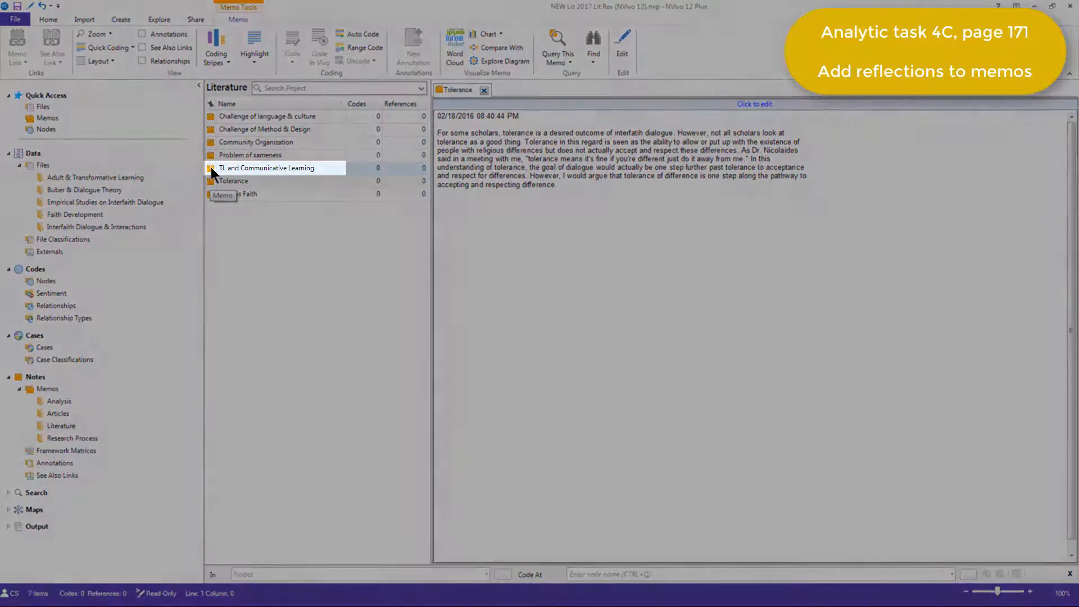